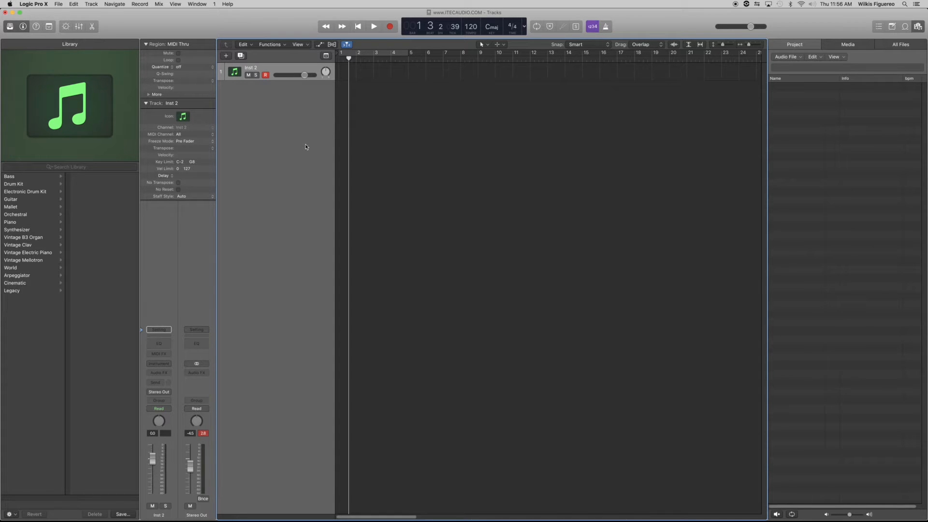
mouse_move(313, 150)
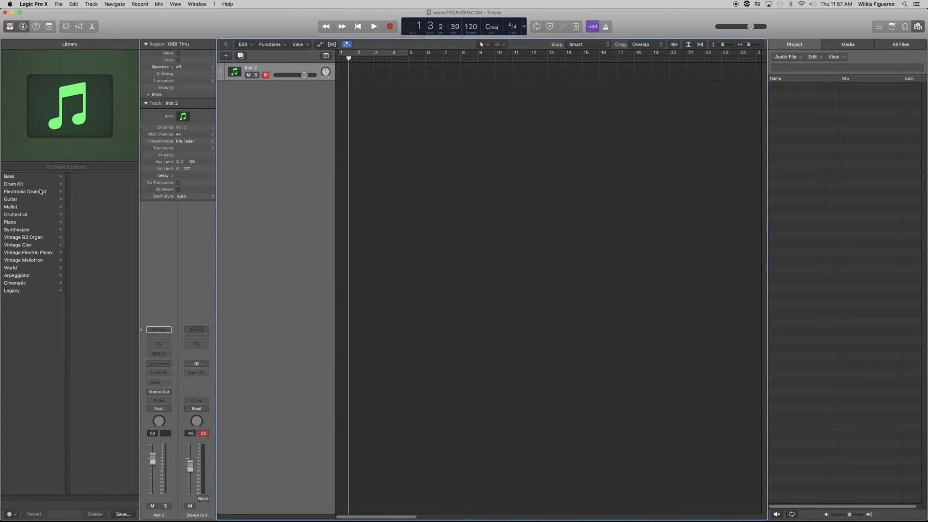
Step: Load the Empty Kit patch from Electronic Drum Kit > Drum Machine Designer in the Library
click(25, 192)
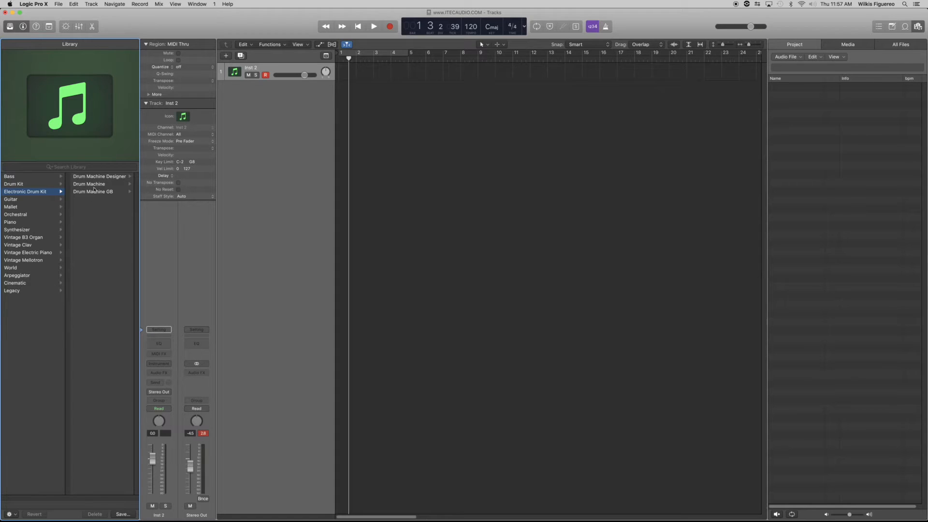
mouse_move(99, 176)
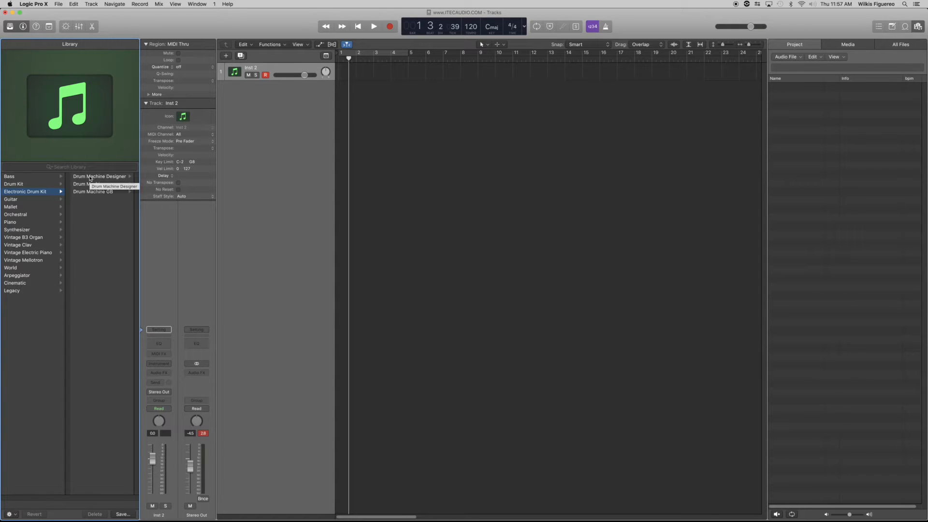
click(101, 176)
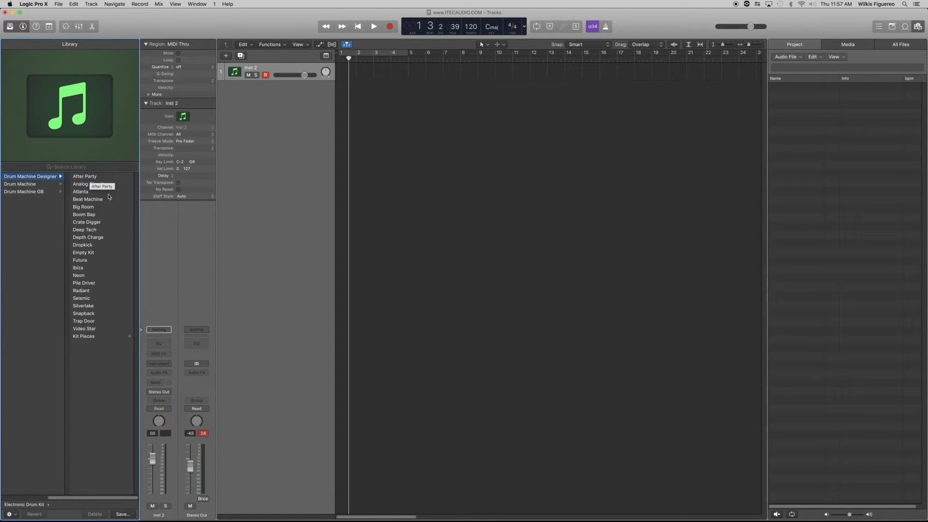
mouse_move(124, 233)
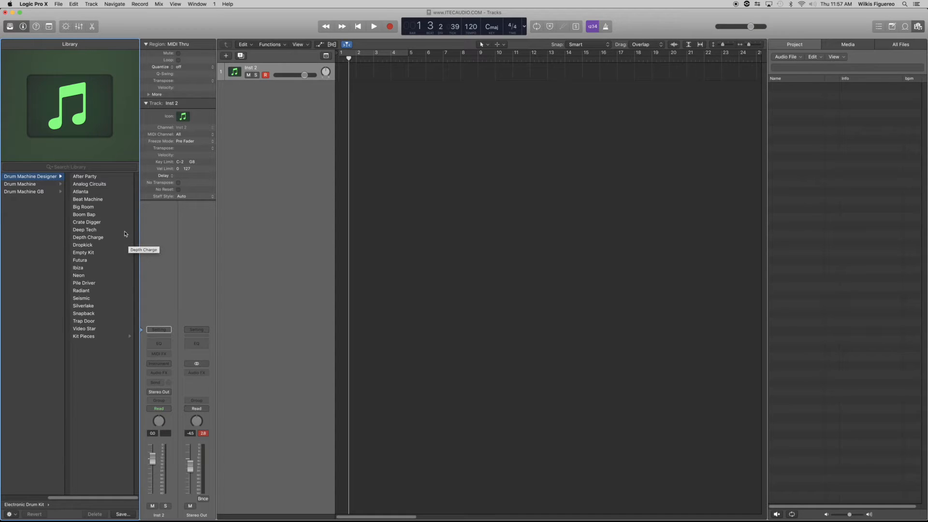
mouse_move(82, 253)
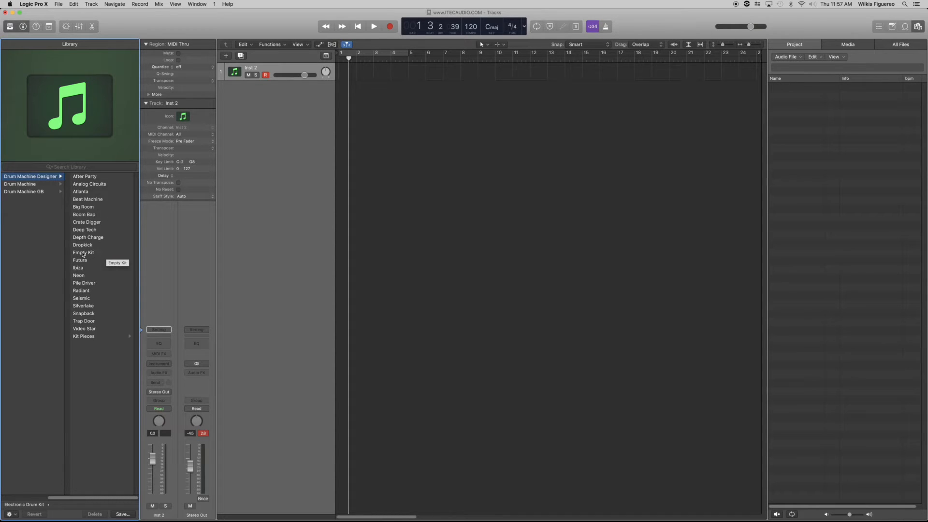
click(83, 253)
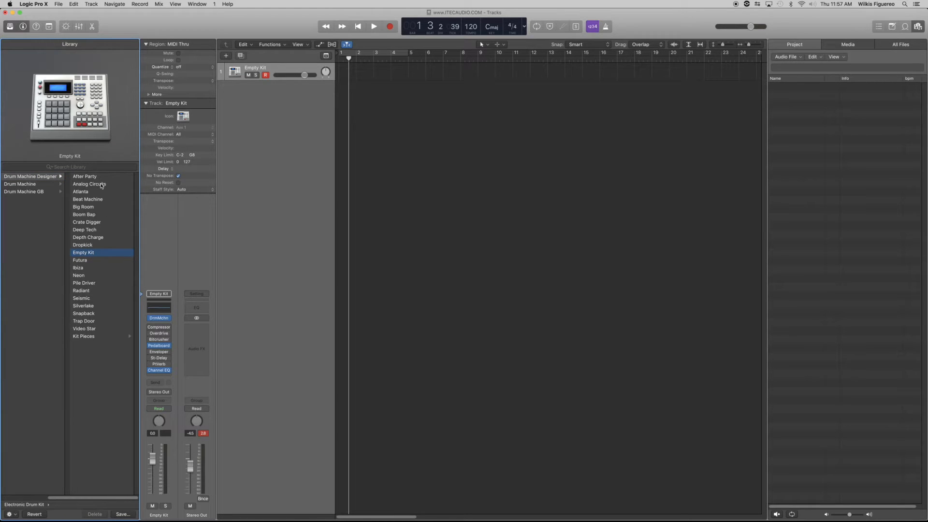
mouse_move(89, 185)
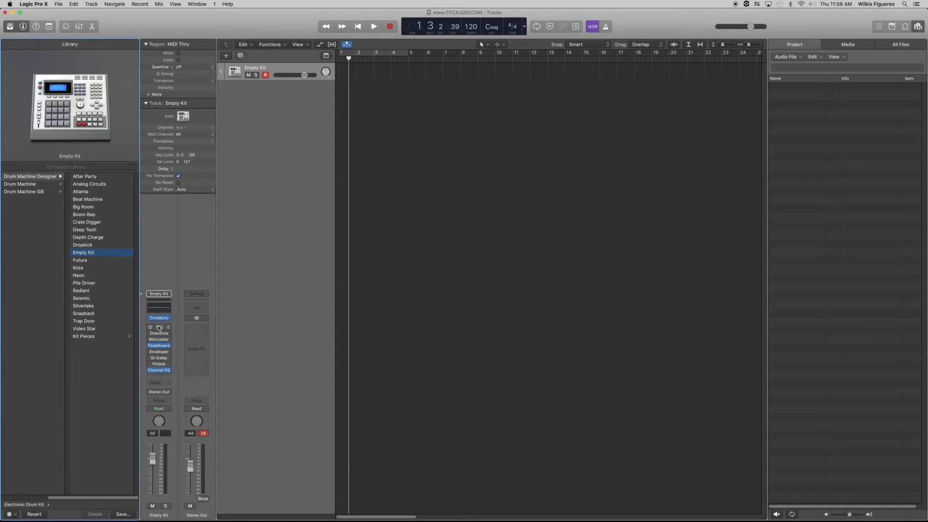
Step: Open the DrmMchn plug-in window showing the blank pads and move it into place
click(158, 319)
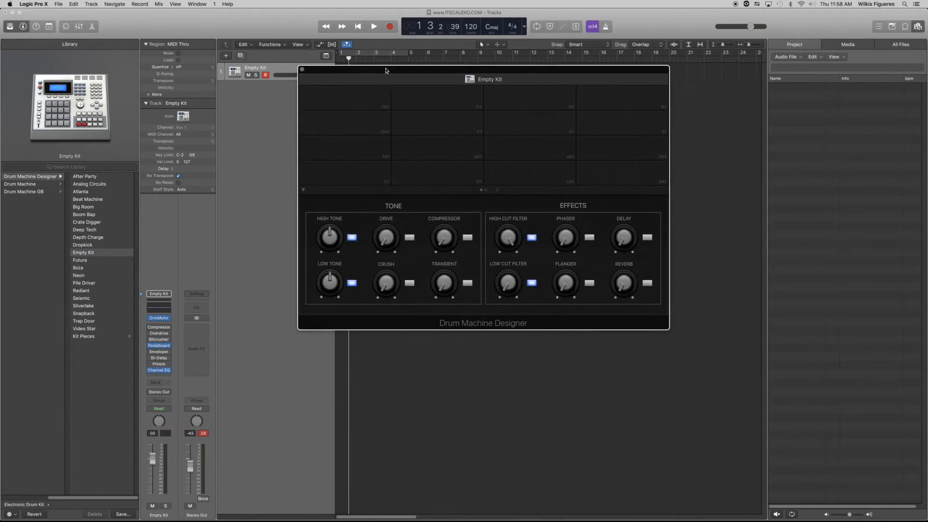
drag(385, 70, 383, 83)
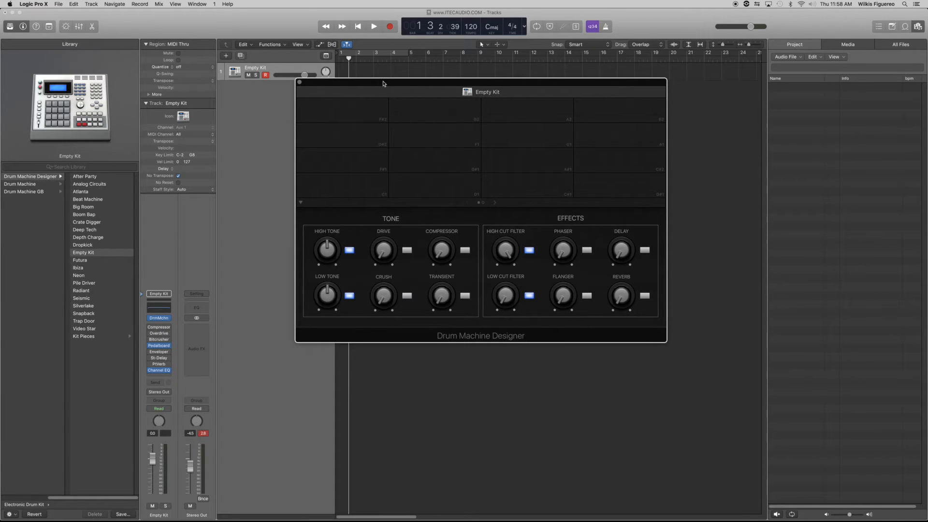
mouse_move(364, 140)
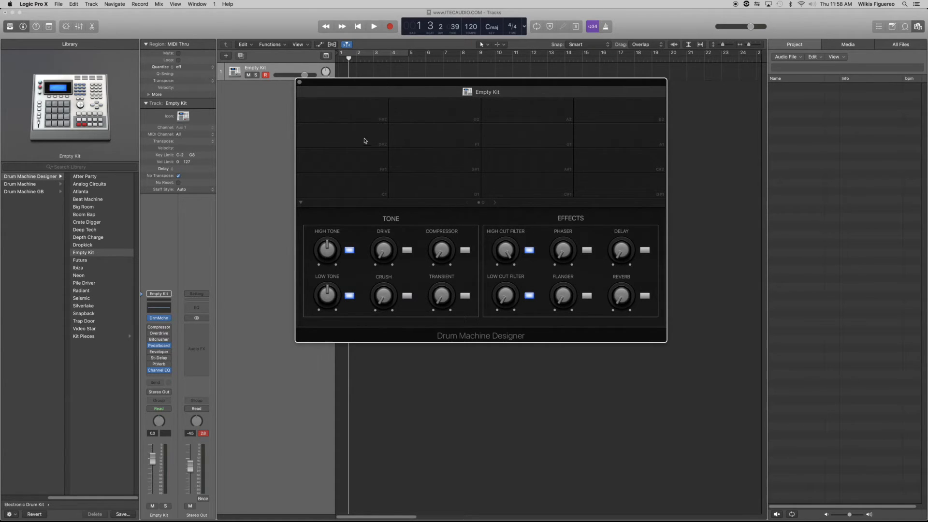
mouse_move(357, 163)
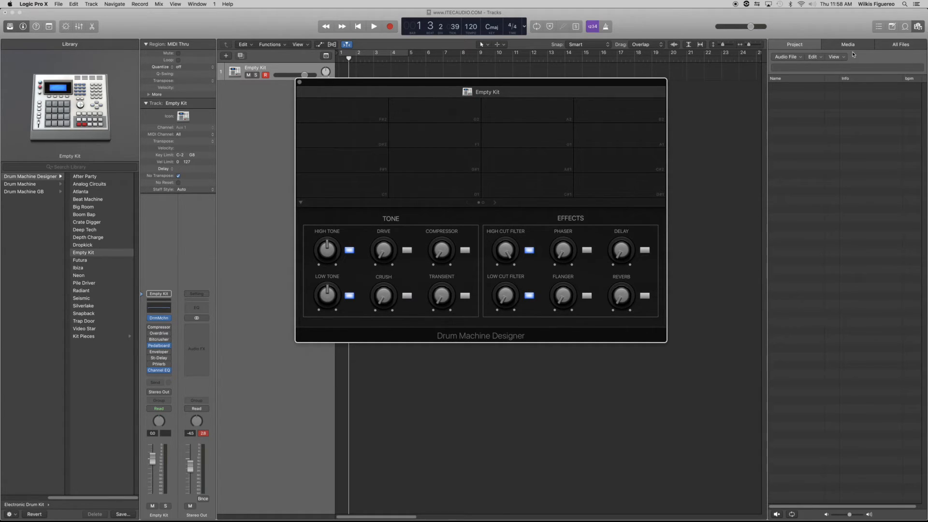
Step: Add all 16 Ideology Drum Kit samples through Audio File > Add Audio File
click(786, 56)
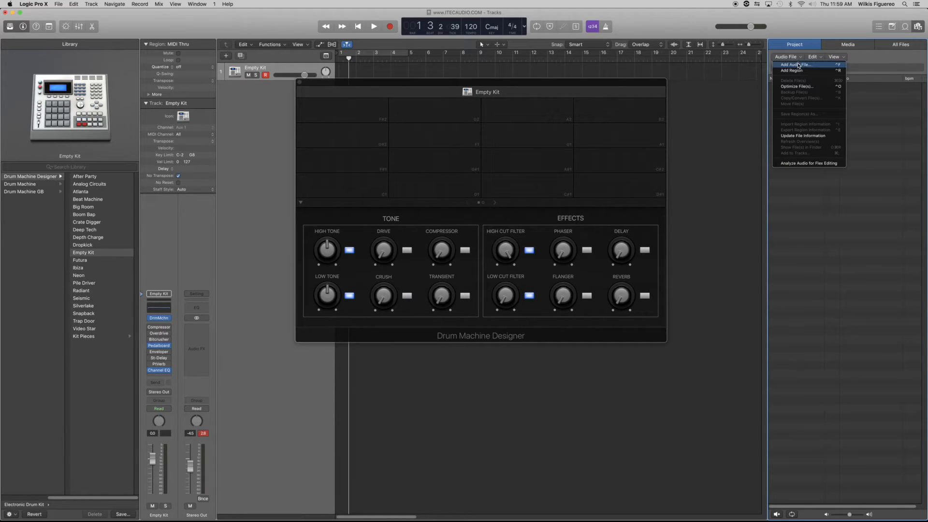
click(795, 65)
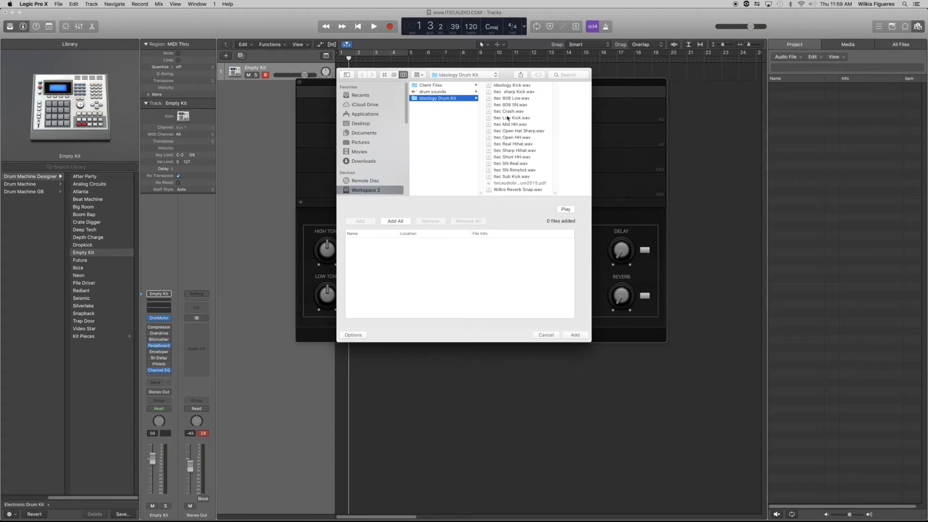
click(511, 85)
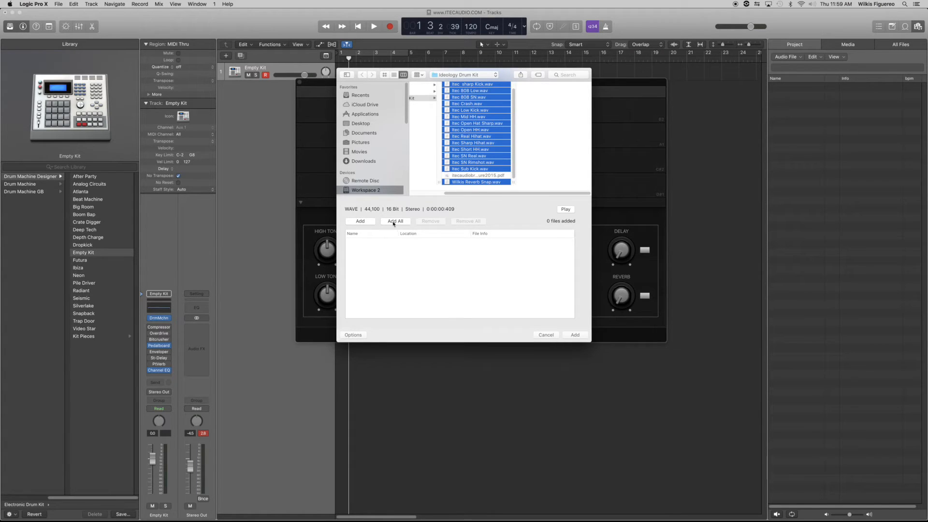
click(395, 221)
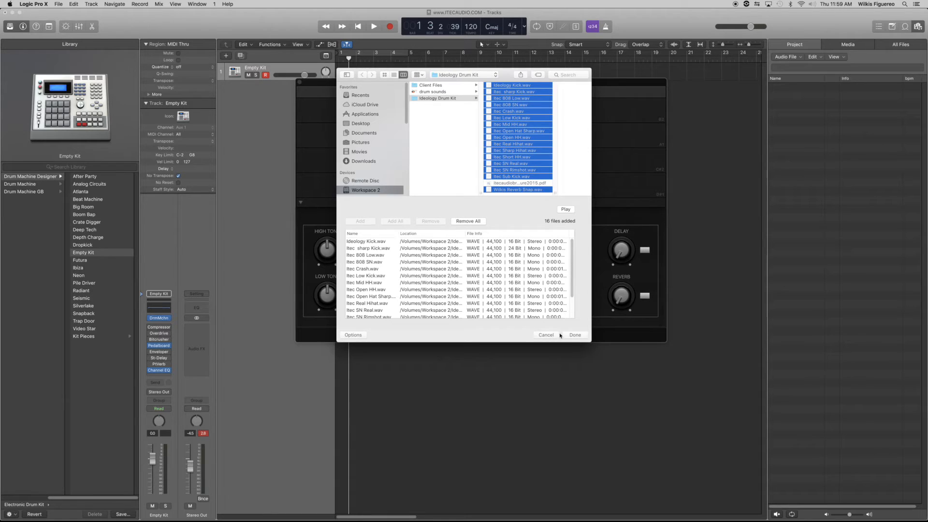
click(574, 335)
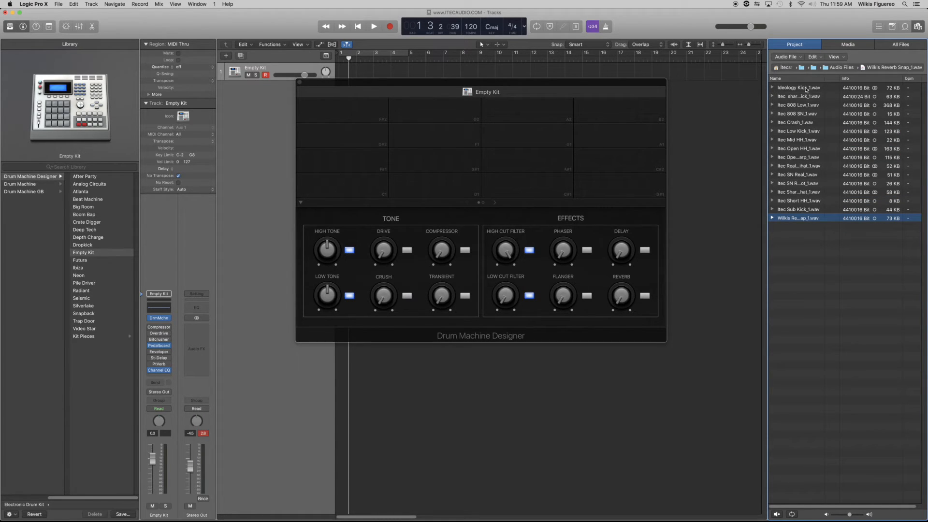
mouse_move(800, 180)
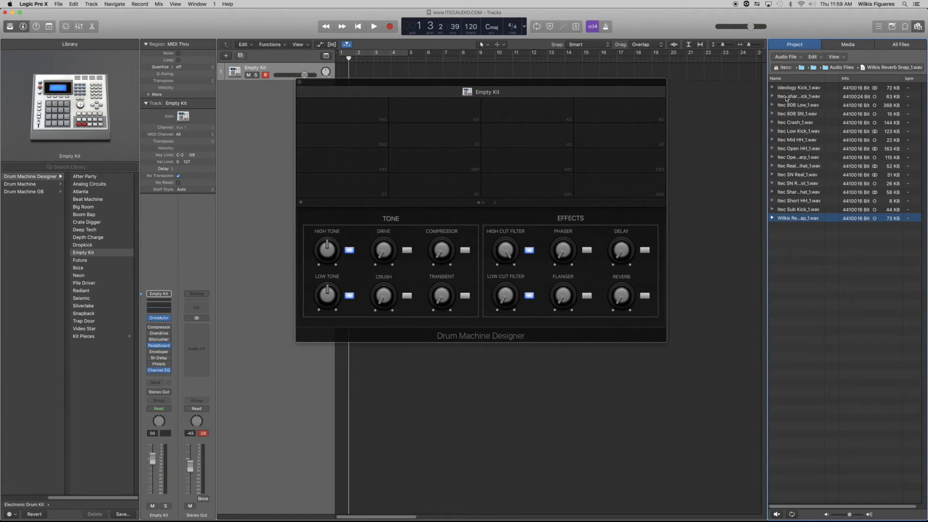
Step: Pick Ideology Kick_1 in the Project Audio Browser to place on a pad
click(799, 88)
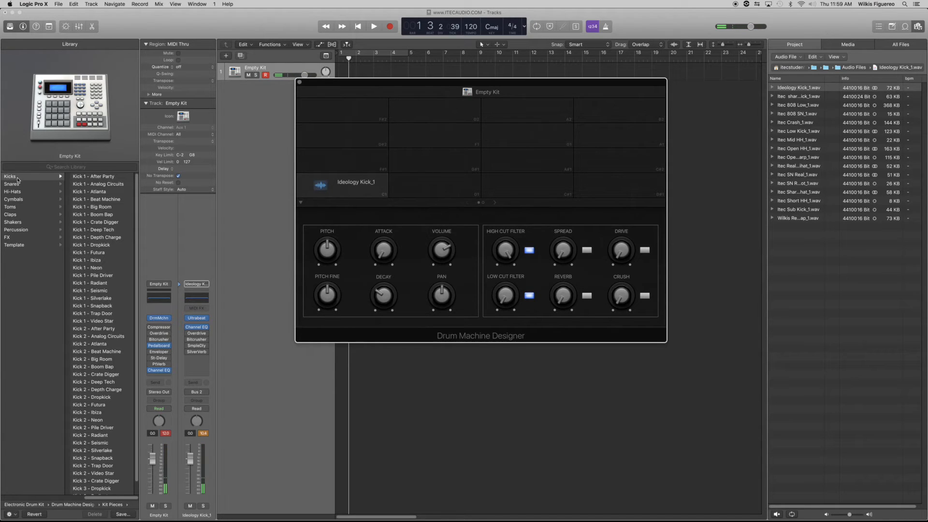
mouse_move(32, 208)
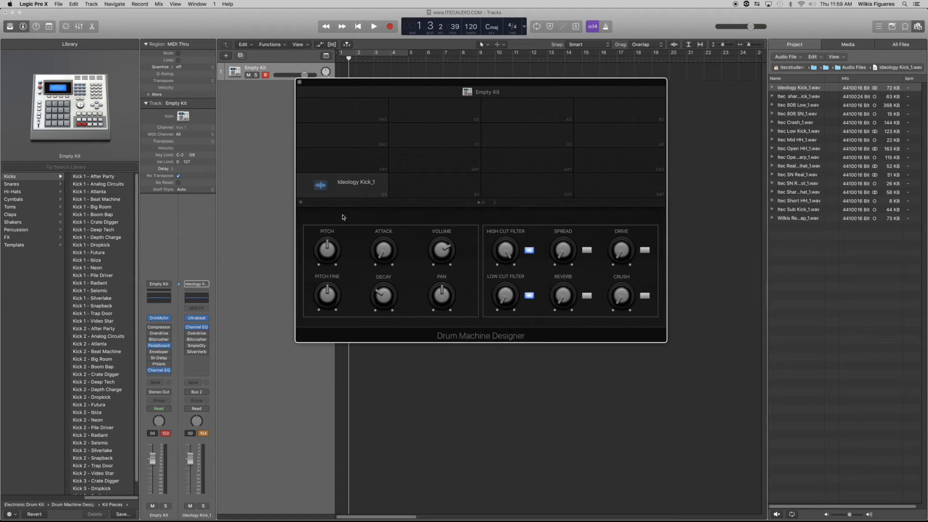
mouse_move(661, 243)
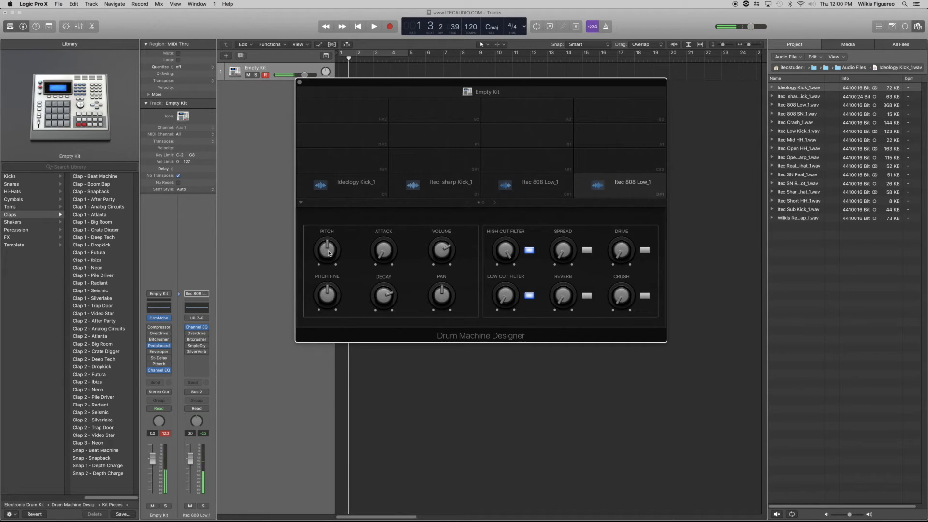
Step: Raise the 808 low pad's pitch, enable 14% reverb and 19% stereo spread
drag(326, 249, 329, 253)
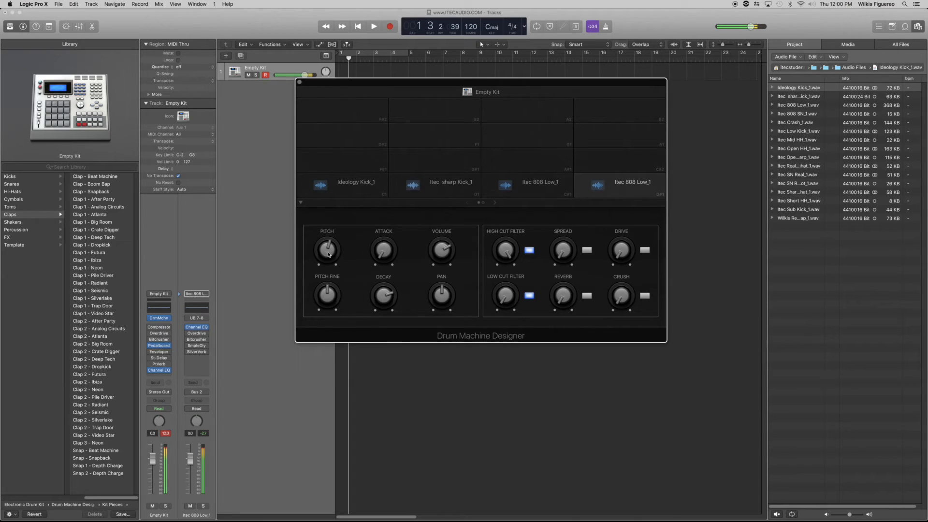
drag(327, 249, 328, 237)
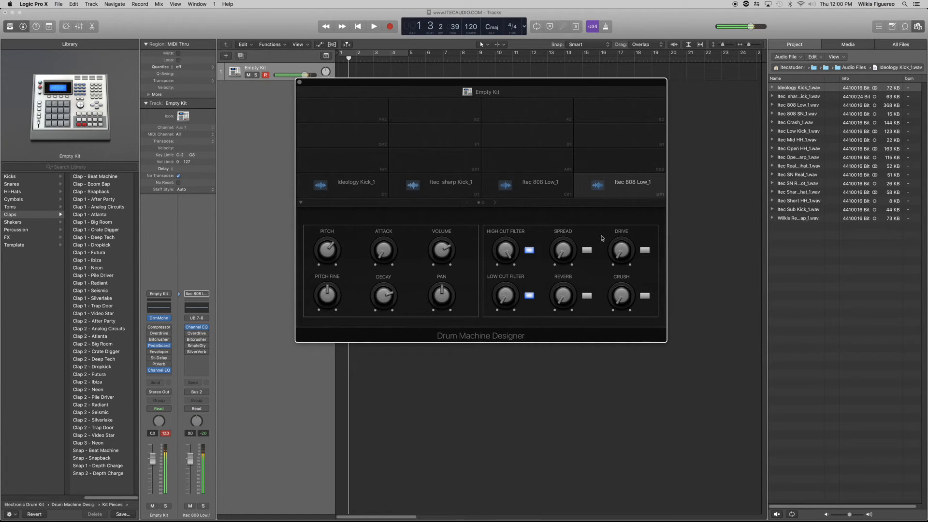
click(586, 296)
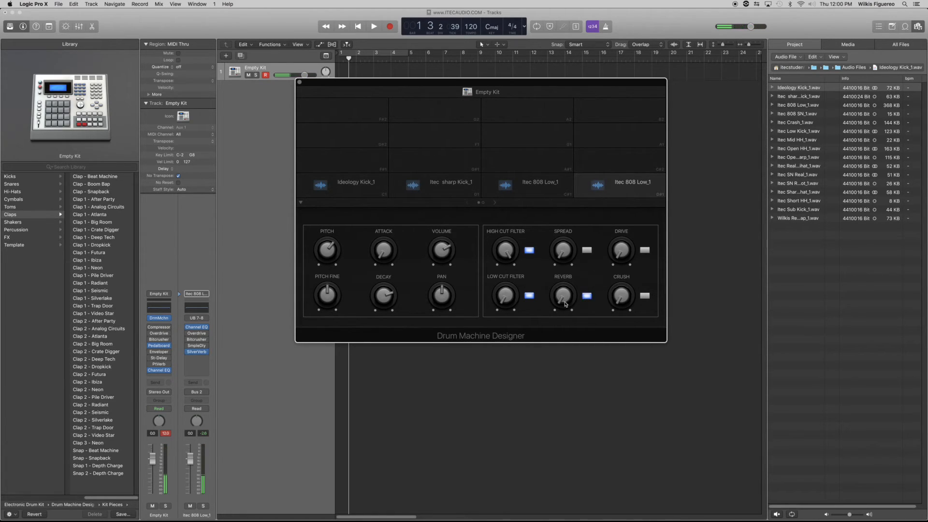
drag(563, 295, 562, 284)
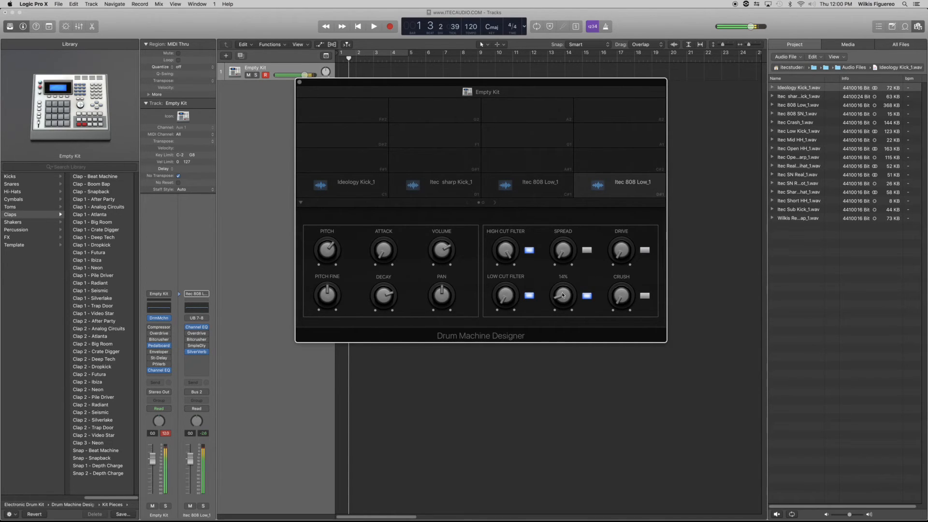
drag(562, 295, 563, 287)
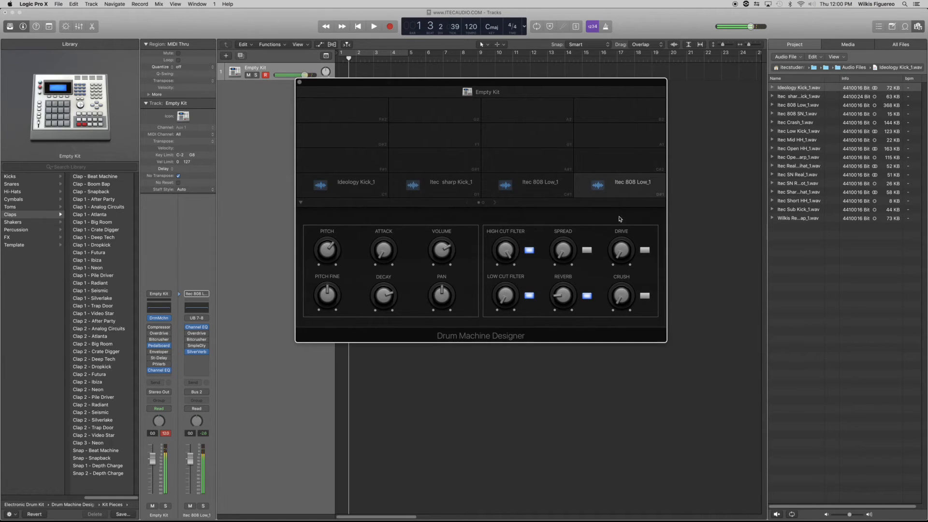
click(586, 250)
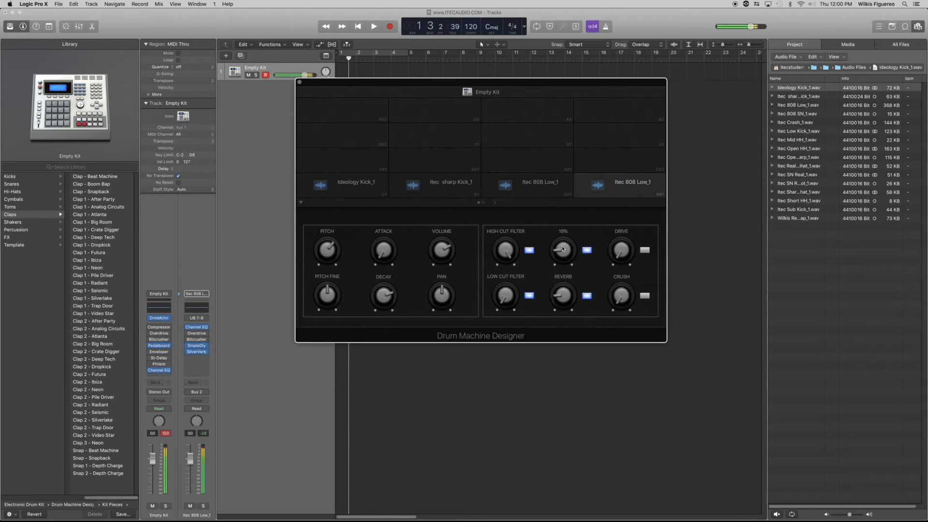
drag(562, 249, 563, 237)
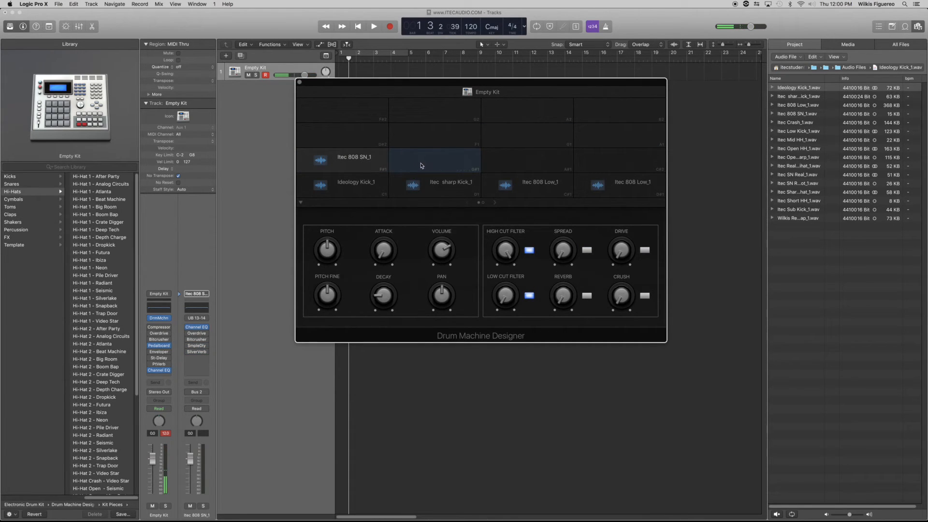
Step: Place Itec Crash_1 and two copies of Itec Low Kick_1 on the row-two pads
click(436, 161)
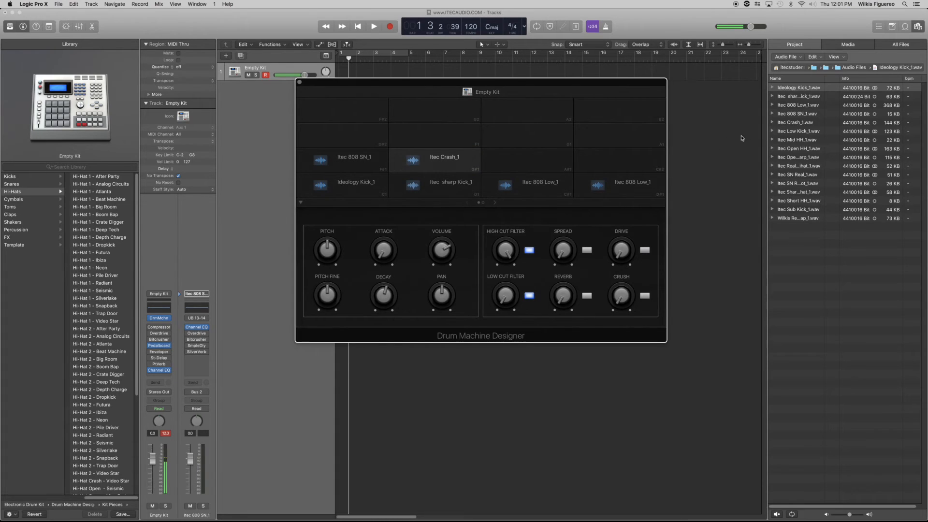
click(540, 160)
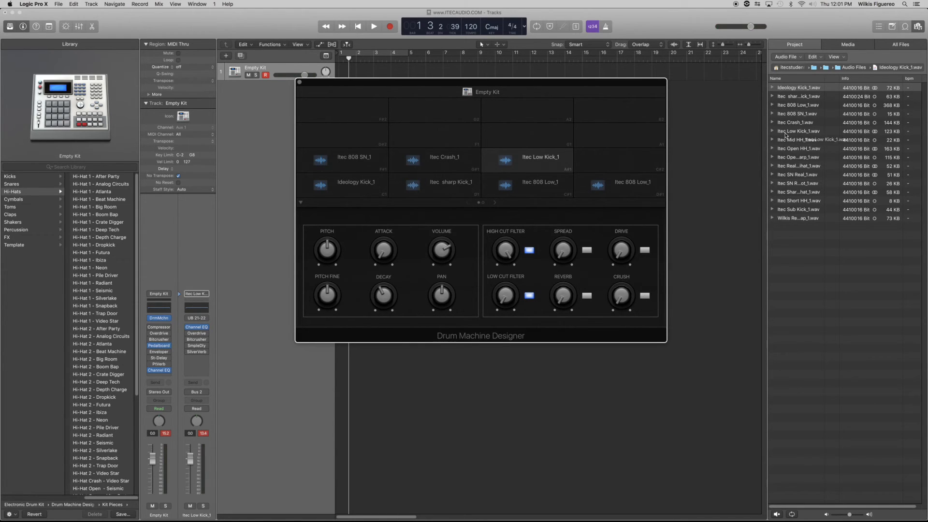
click(631, 157)
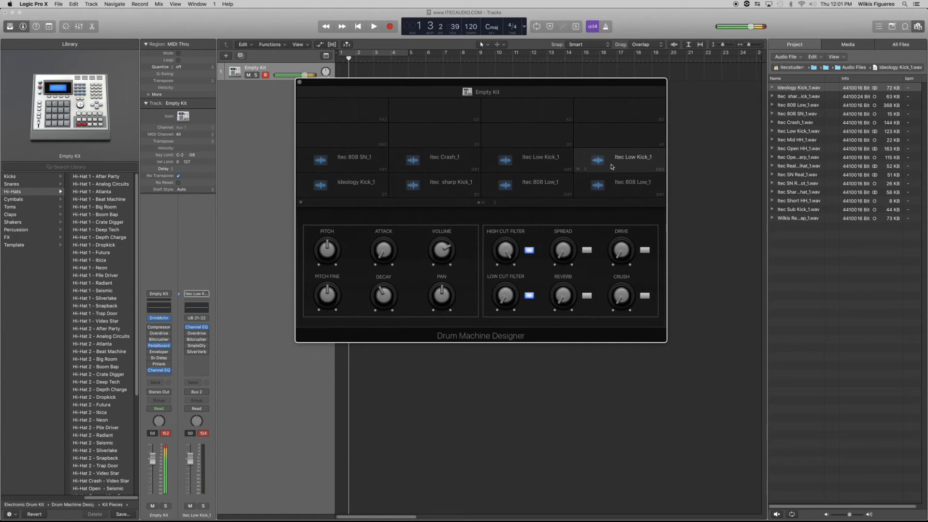
click(13, 198)
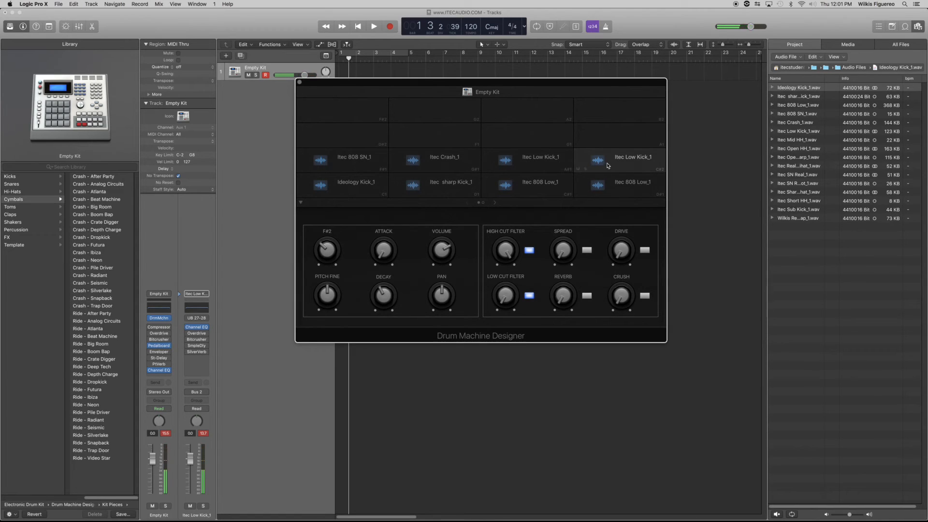
Step: Turn the duplicate Itec Low Kick_1 pad's Pitch knob to F#2
drag(326, 248, 326, 255)
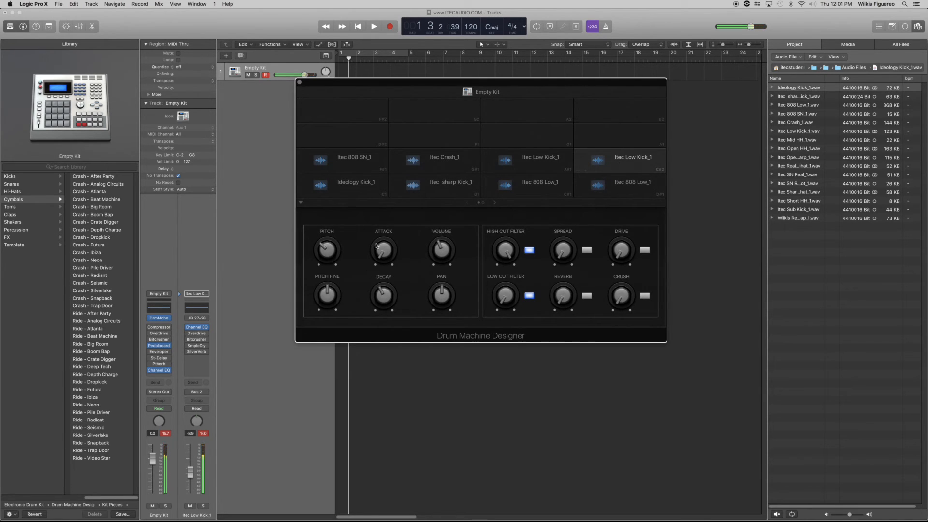
mouse_move(425, 255)
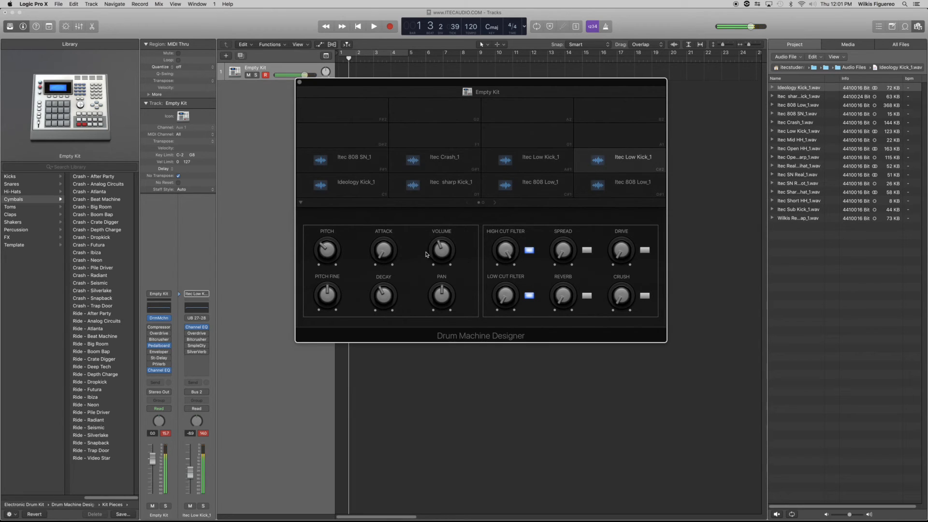
mouse_move(511, 298)
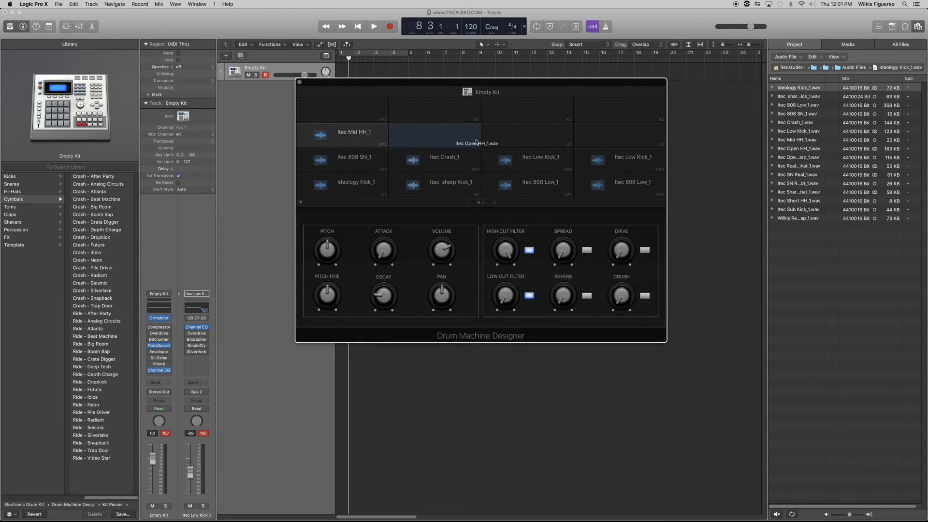
Step: Drop Itec Open HH_1 beside Itec Mid HH_1 and load the last sample onto a pad
click(435, 135)
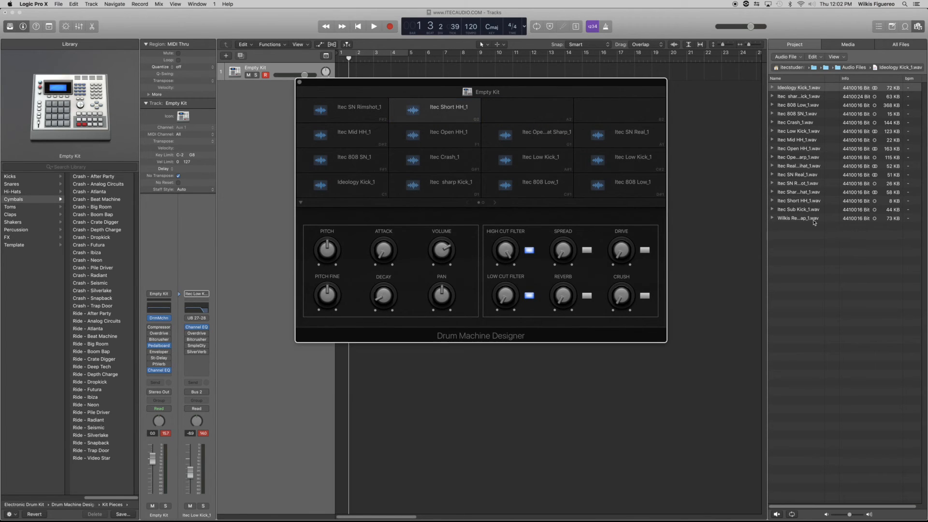
click(527, 111)
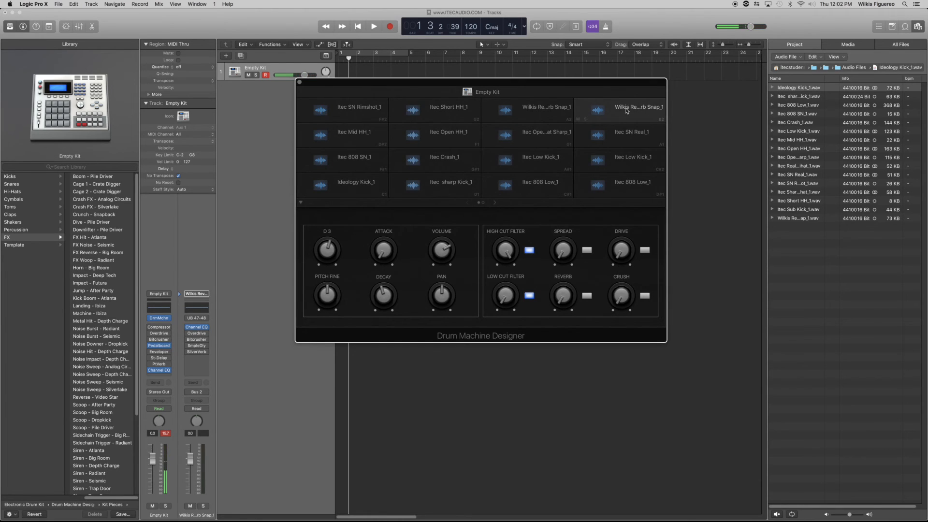
Step: Tune the snap pad to D3, set reverb to 42%, shorten attack and adjust high cut
drag(327, 248, 326, 260)
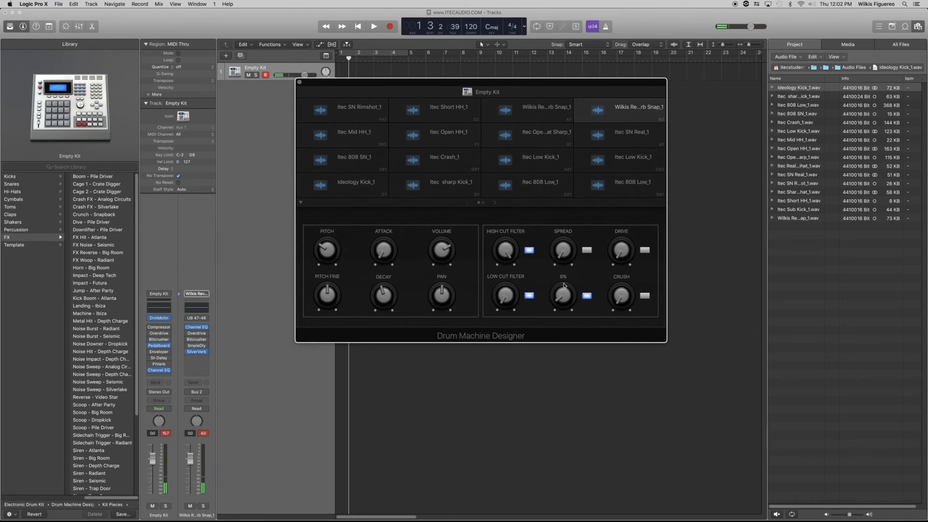
drag(562, 296, 565, 281)
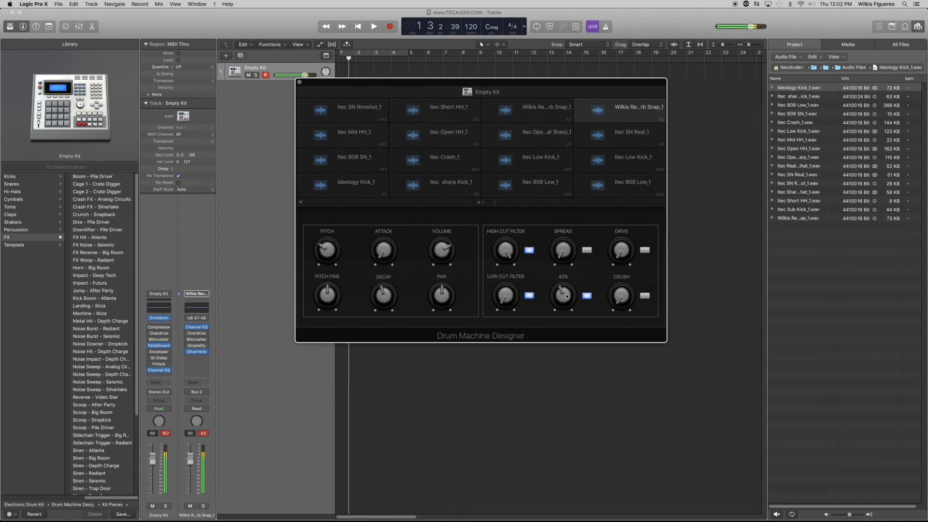
drag(562, 296, 563, 290)
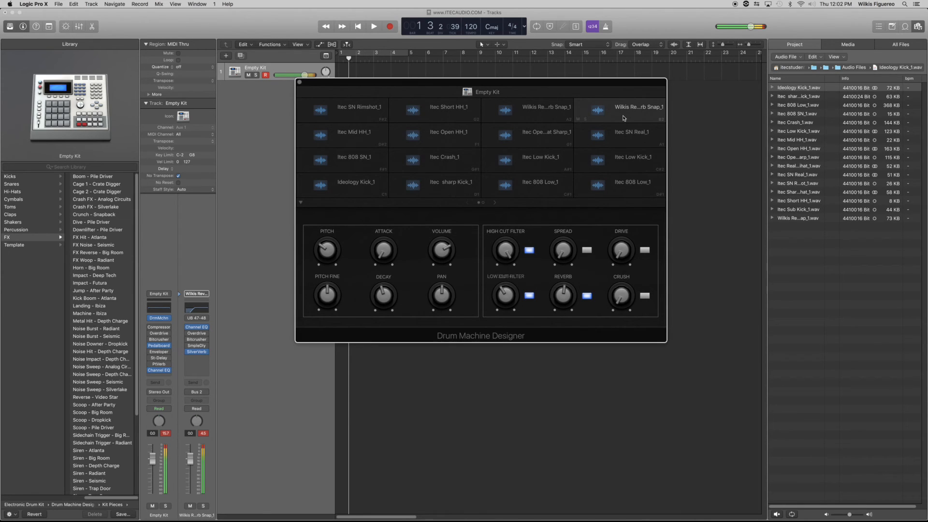
drag(383, 248, 388, 240)
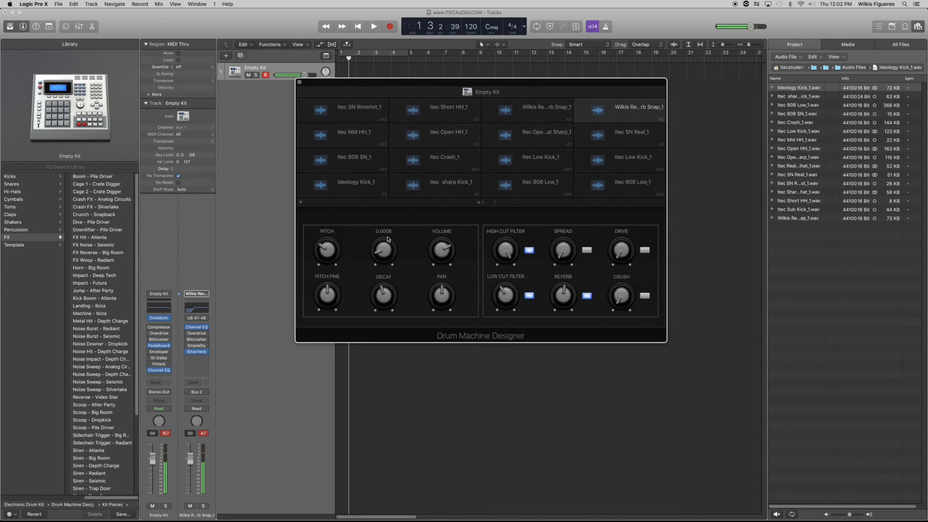
drag(384, 248, 384, 240)
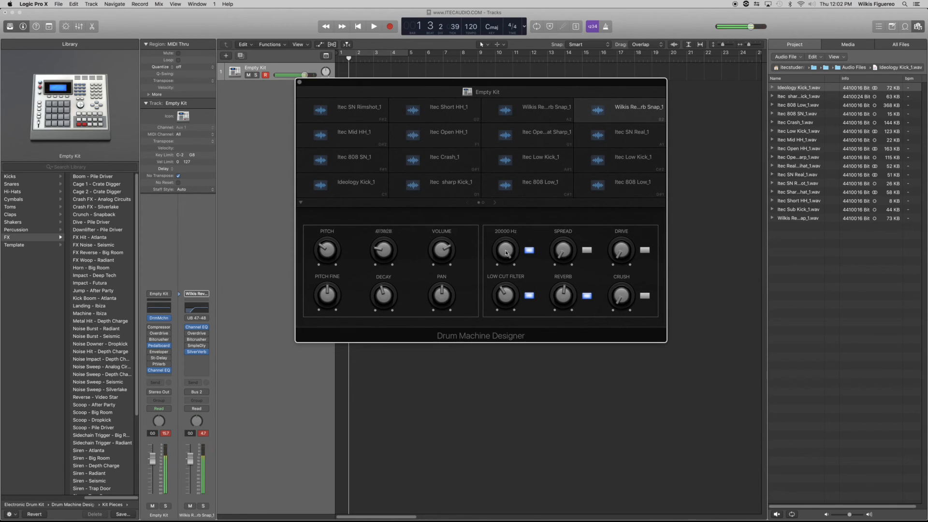
drag(505, 249, 508, 265)
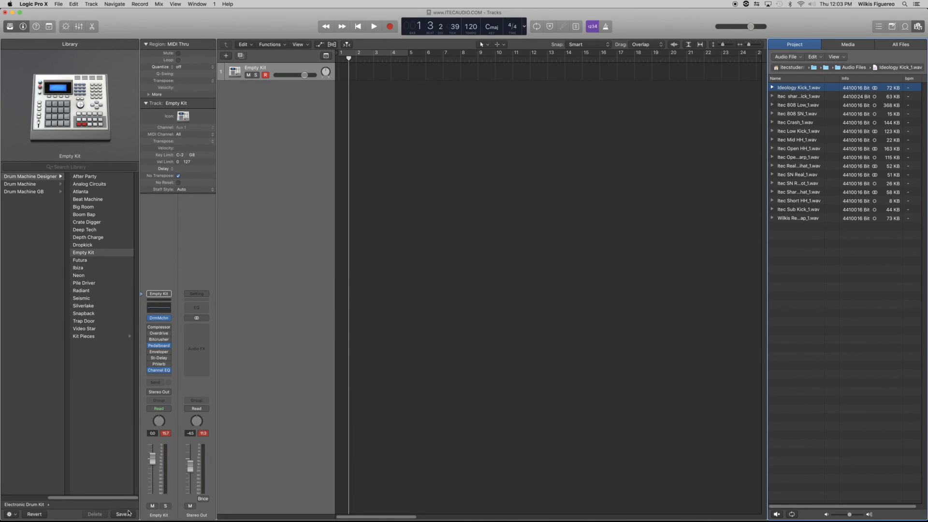
Step: Save the kit from the Library as user patch 'Ideology Kit'
click(123, 514)
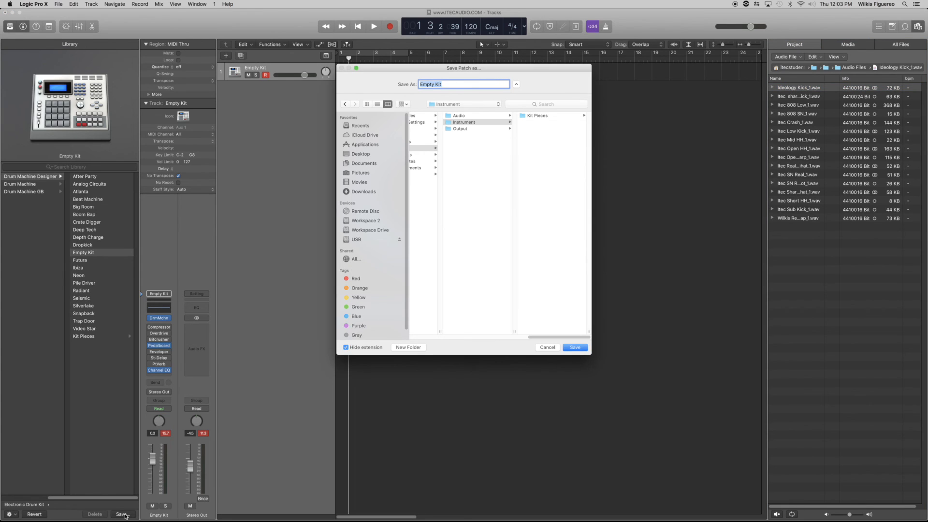
mouse_move(296, 211)
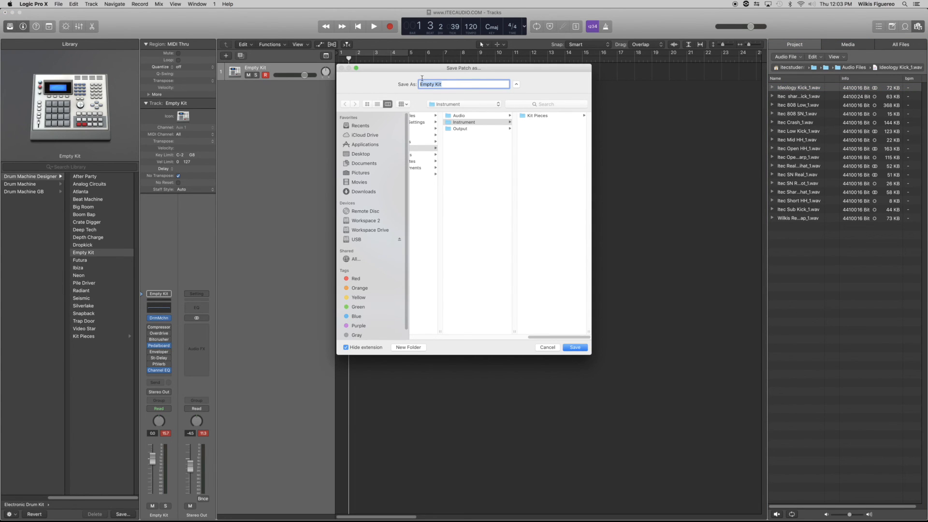
text(Ideolog)
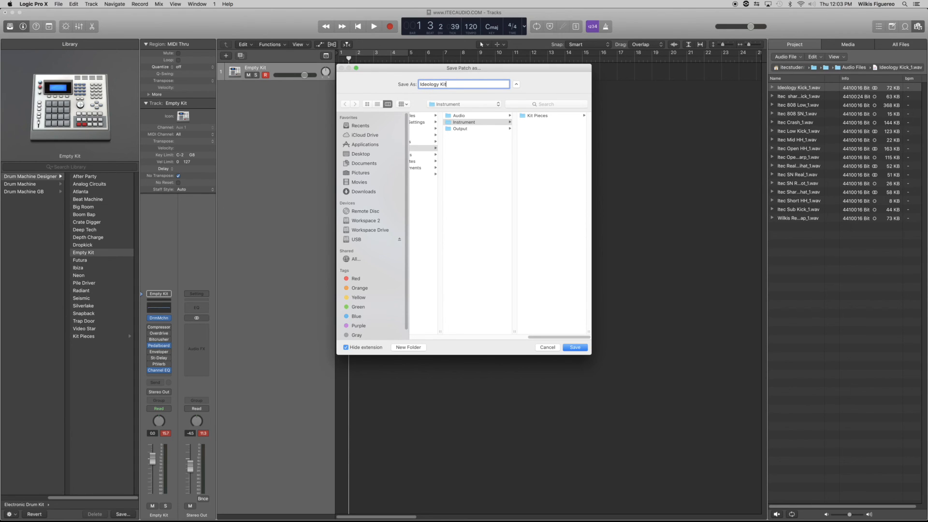
click(573, 348)
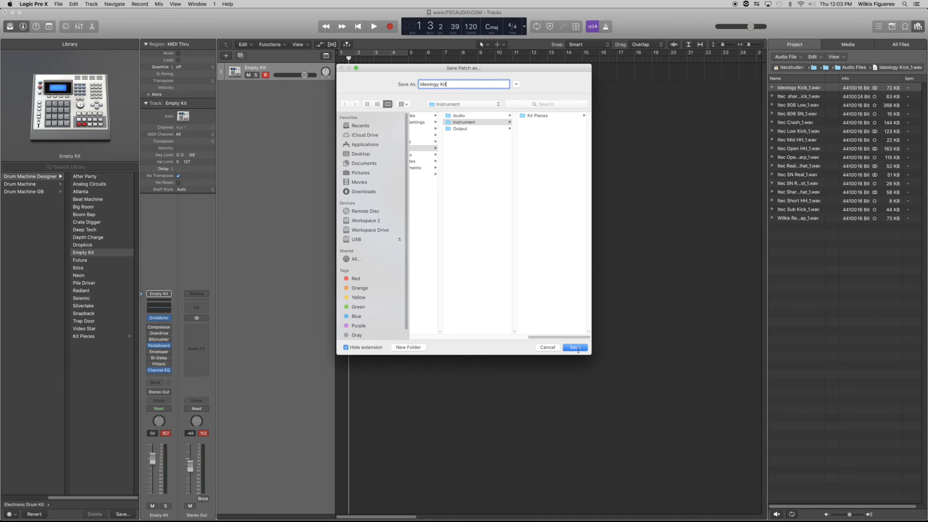
click(573, 348)
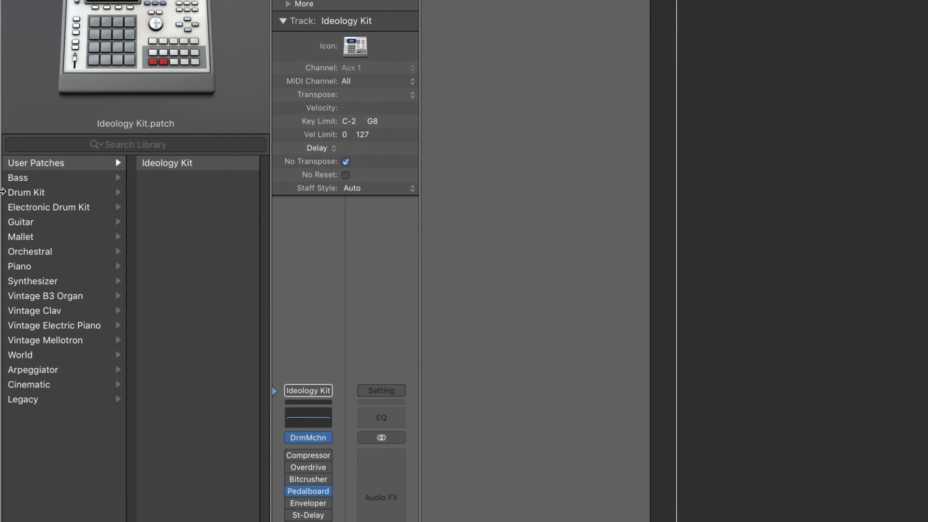
mouse_move(24, 168)
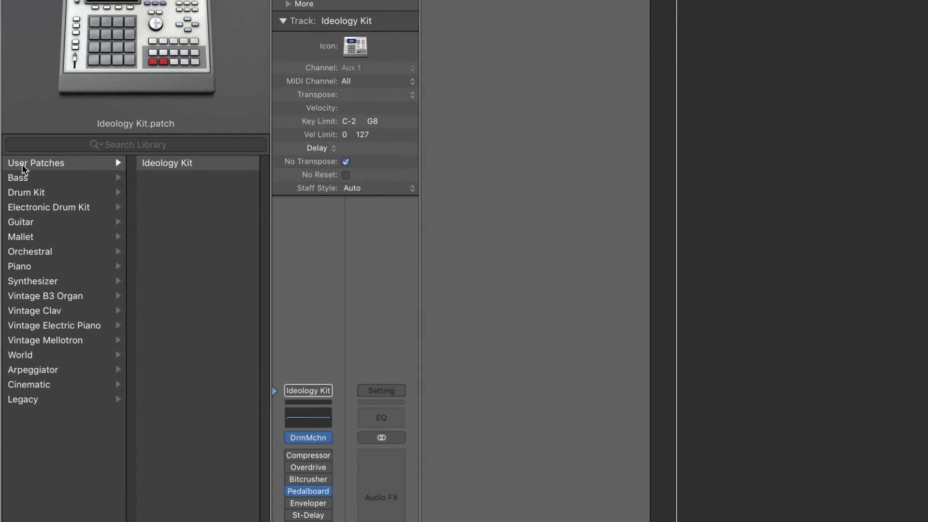
mouse_move(37, 170)
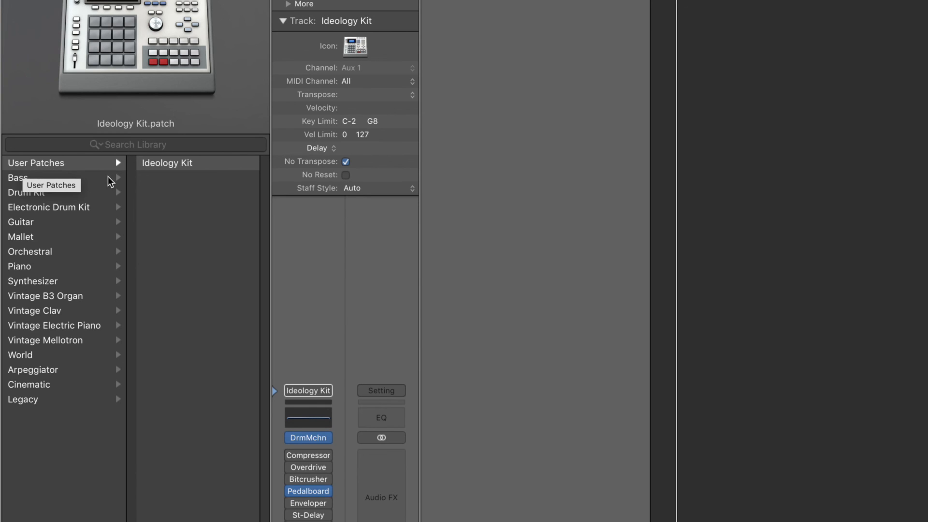
mouse_move(171, 179)
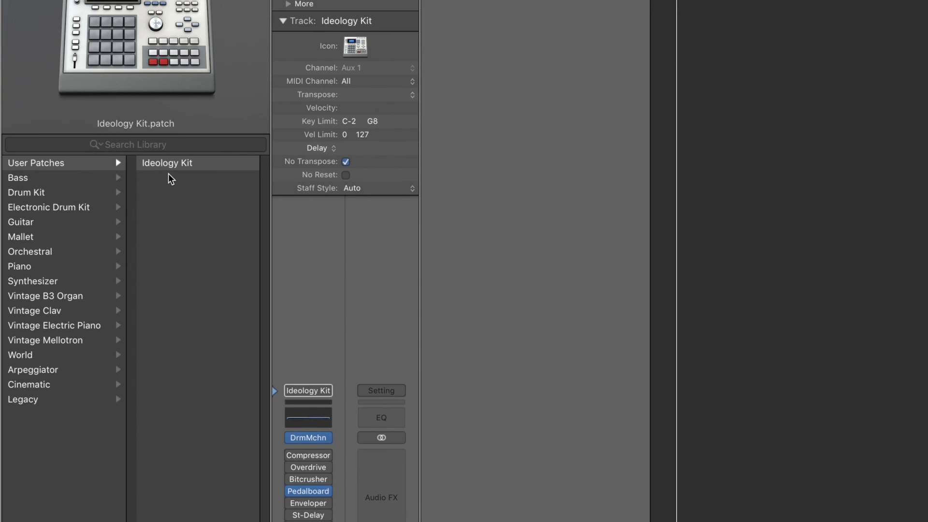